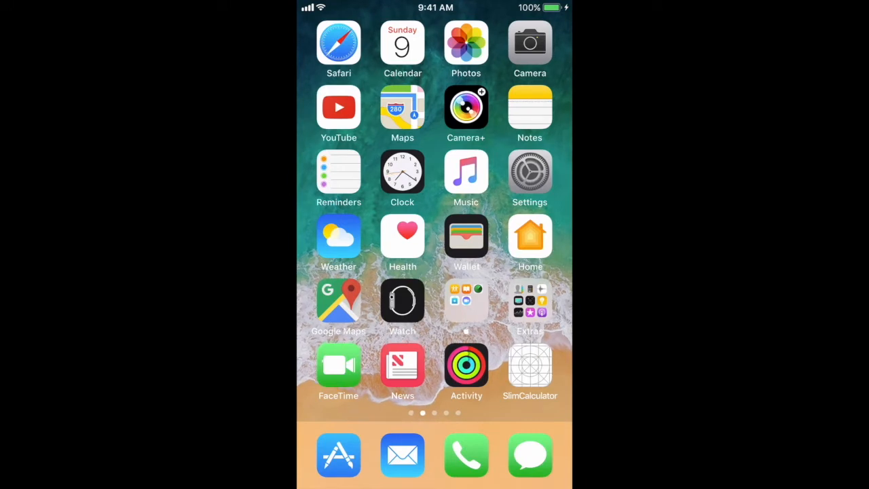
Swipe to the third Home Screen page and launch the AppShopper app
scroll(left, 3)
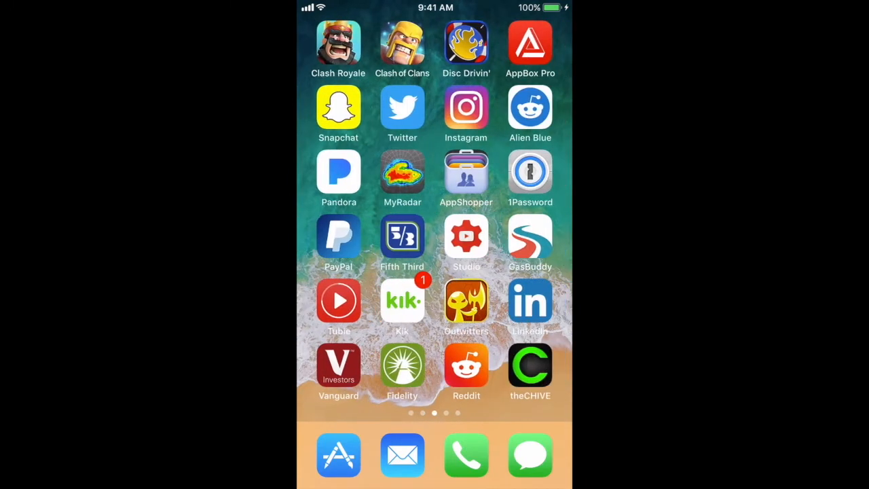
click(466, 171)
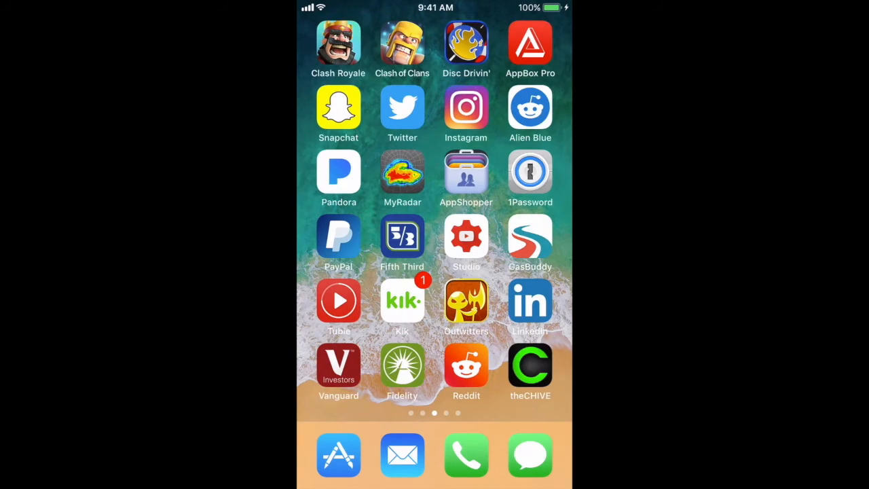
Open AppShopper Social's App Store page, which says it's unsupported on iOS 11
scroll(left, 3)
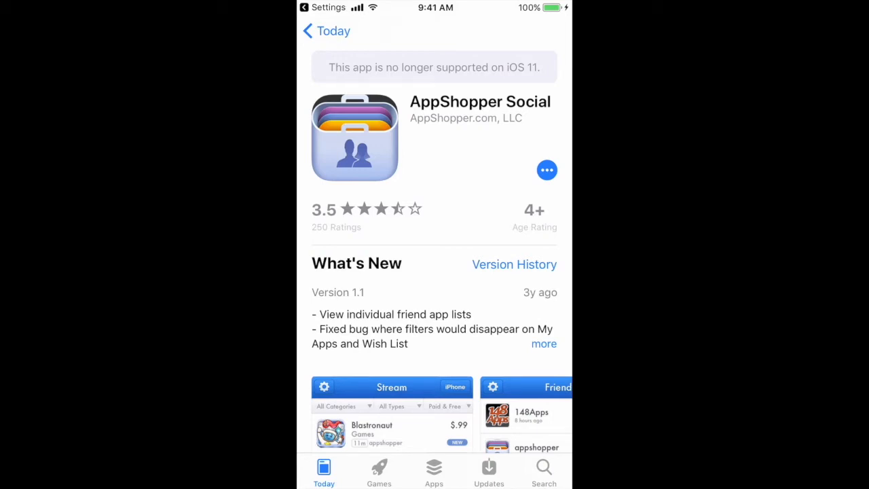
Search the App Store for 'appshopper', browse results lacking AppShopper, then return home
click(544, 471)
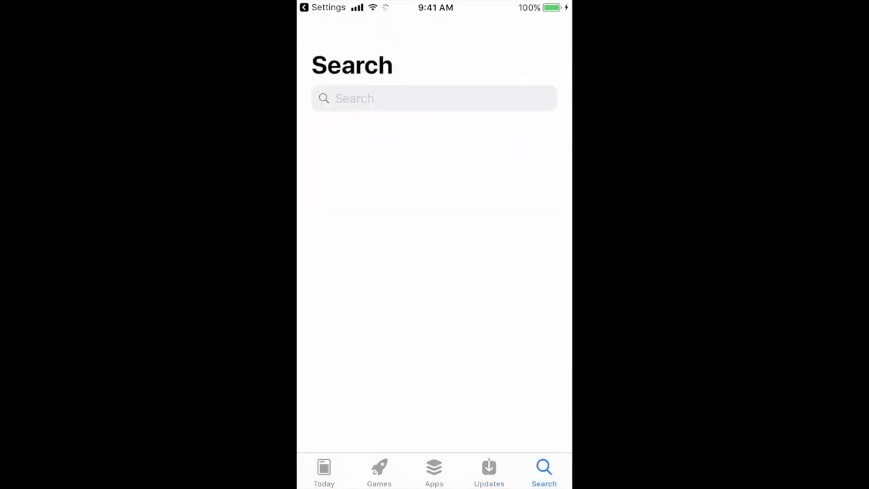
text(appshopper)
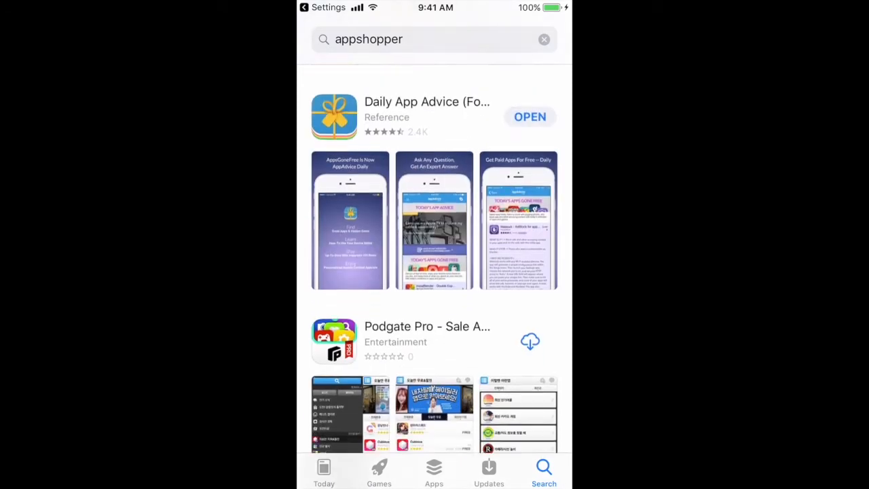
scroll(down, 3)
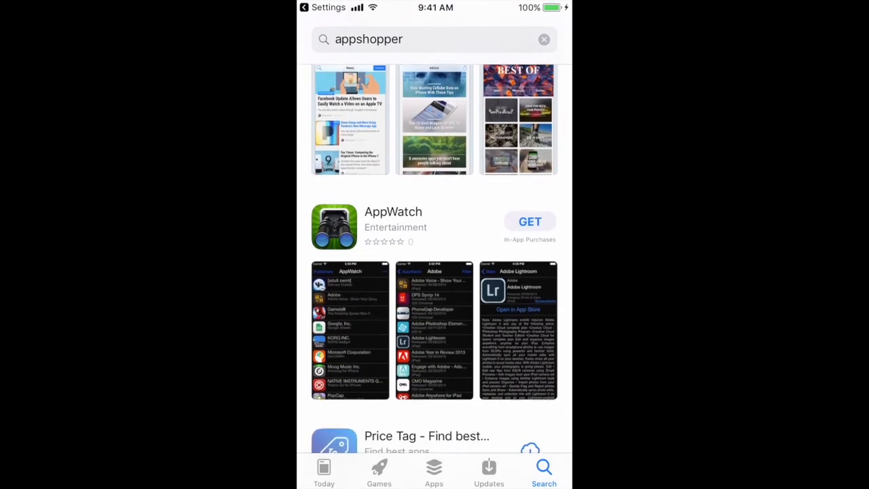
key(home)
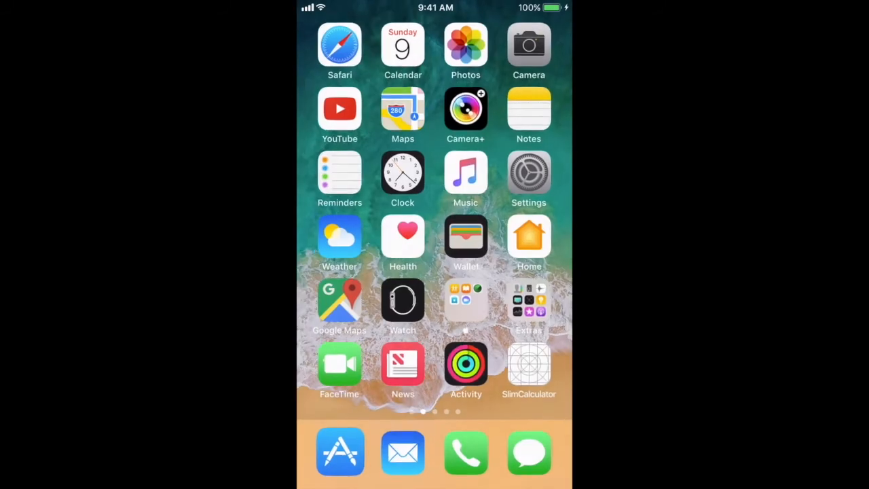